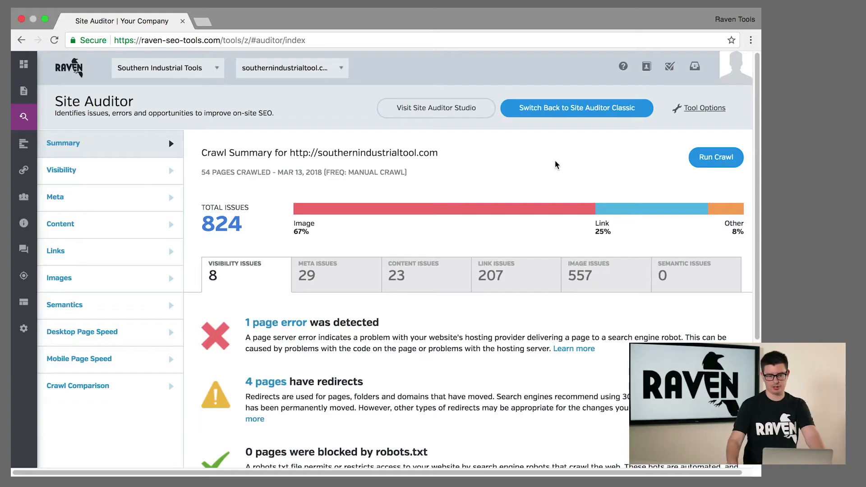
mouse_move(514, 181)
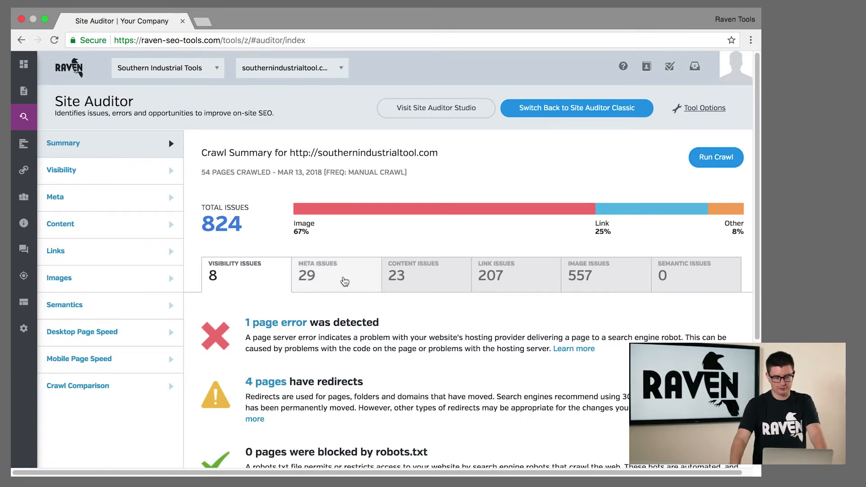
mouse_move(318, 322)
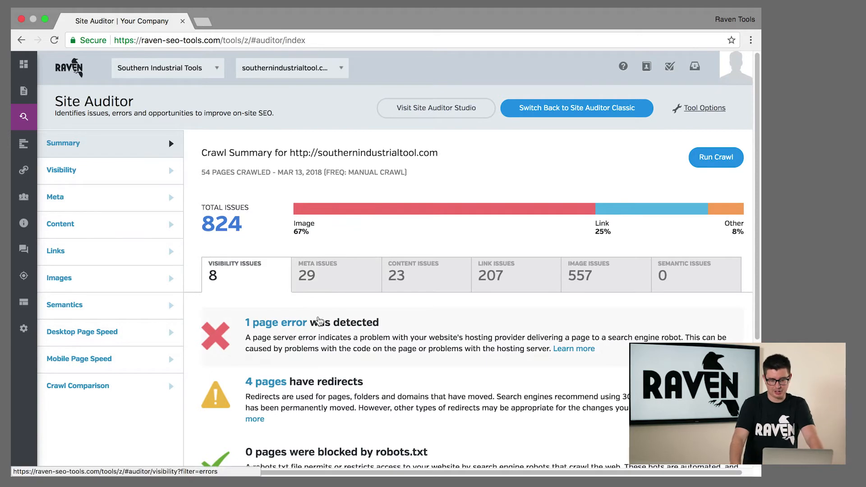
mouse_move(357, 283)
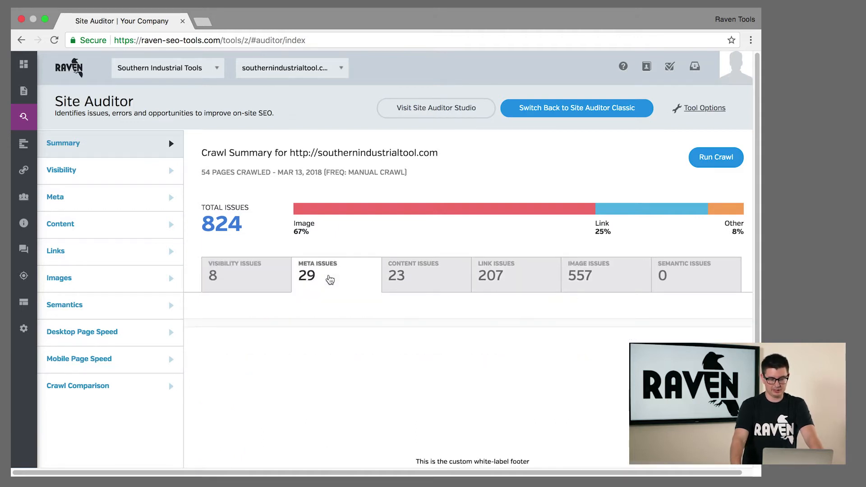
Step: Switch the crawl summary to the Meta Issues tab to list duplicate and missing meta descriptions
left_click(317, 270)
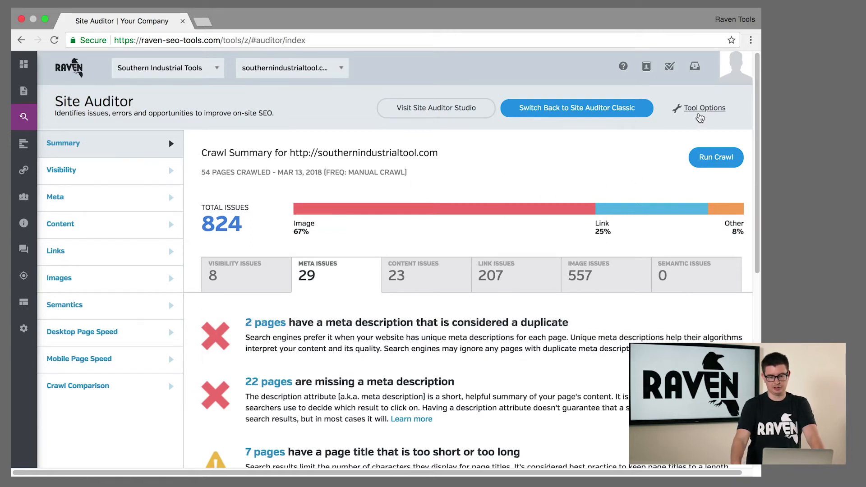
Step: Generate a summary report for southernindustrialtool.com from the Tool Options menu
left_click(705, 107)
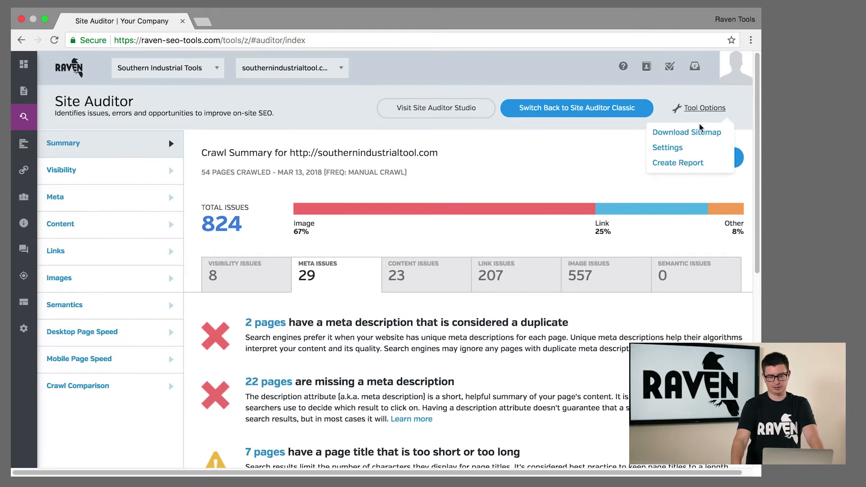
left_click(677, 162)
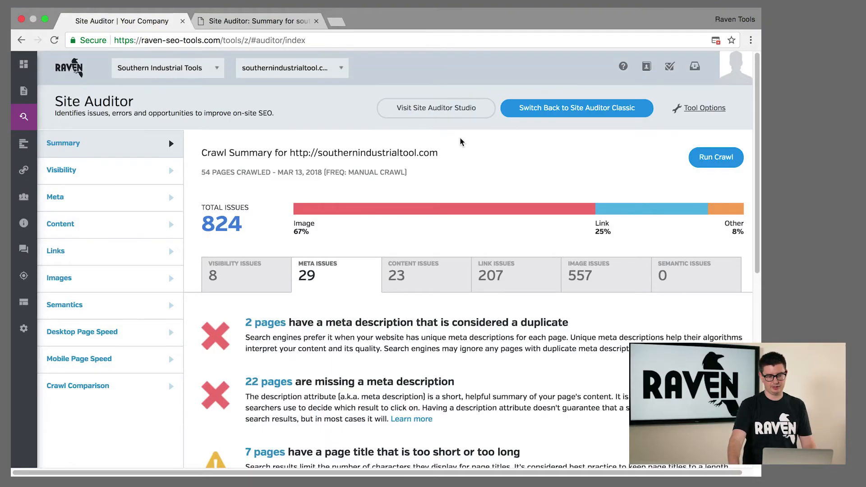
mouse_move(436, 108)
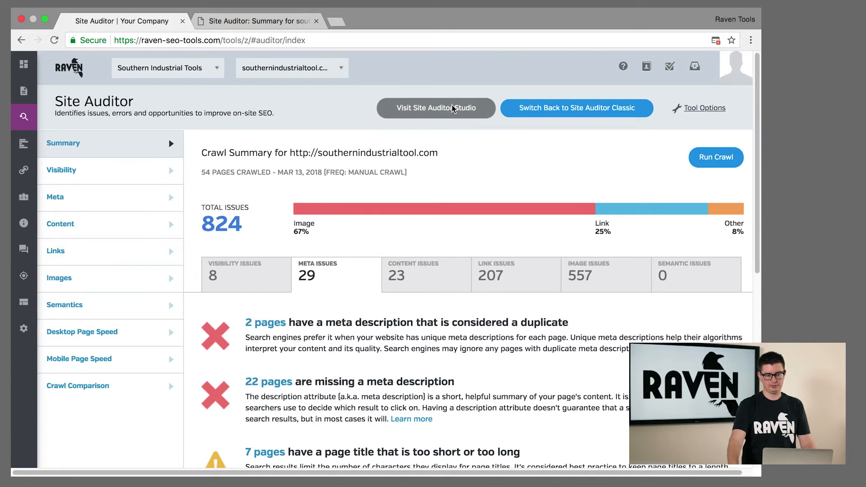
Step: Open the Meta Description Missing issue in Site Auditor Studio and generate its shareable link
left_click(435, 108)
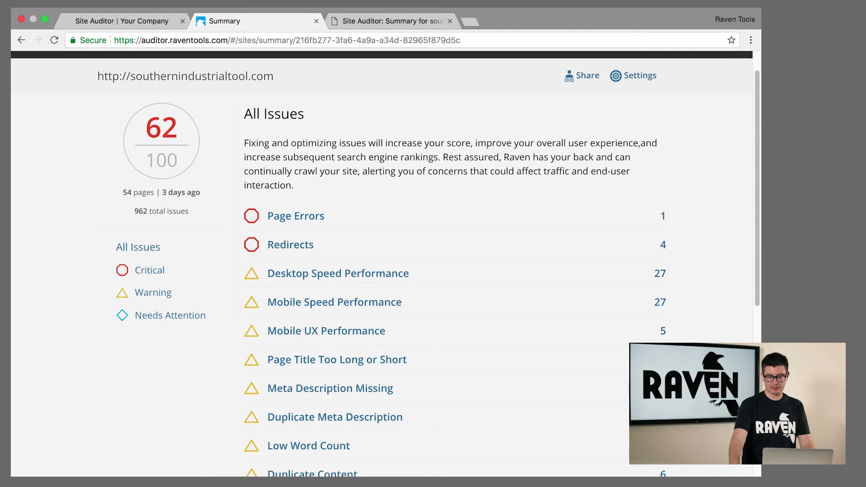
left_click(330, 388)
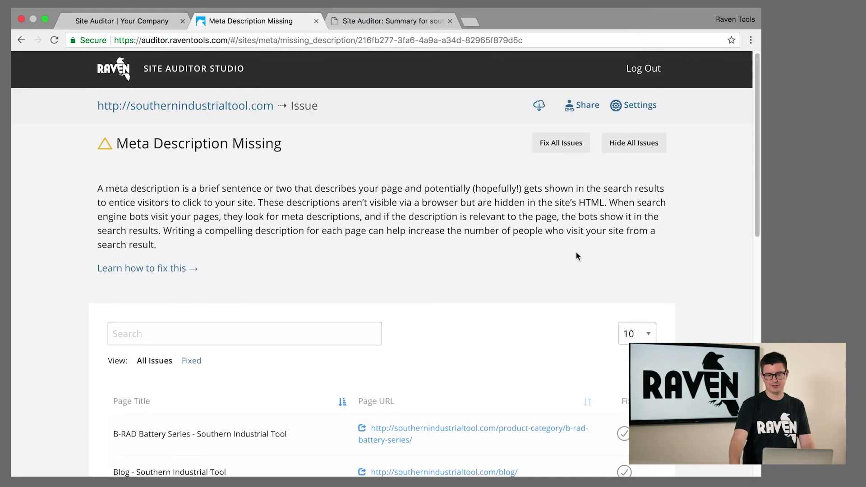
scroll("down", 3)
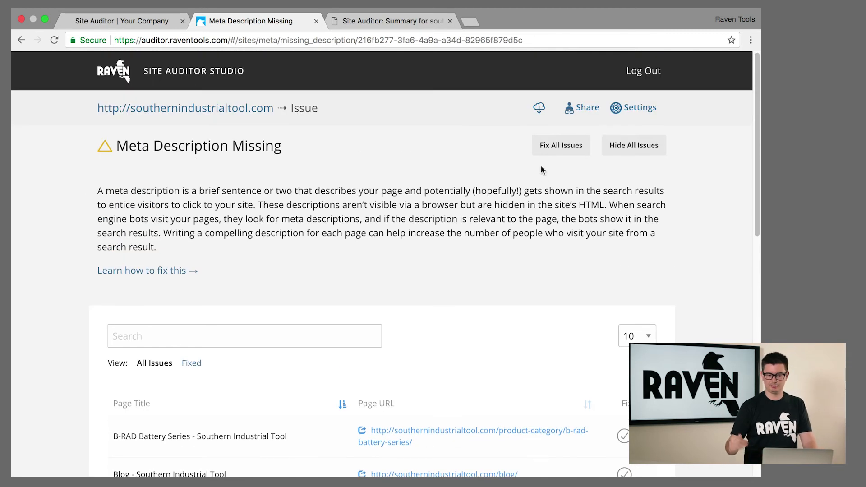
left_click(581, 107)
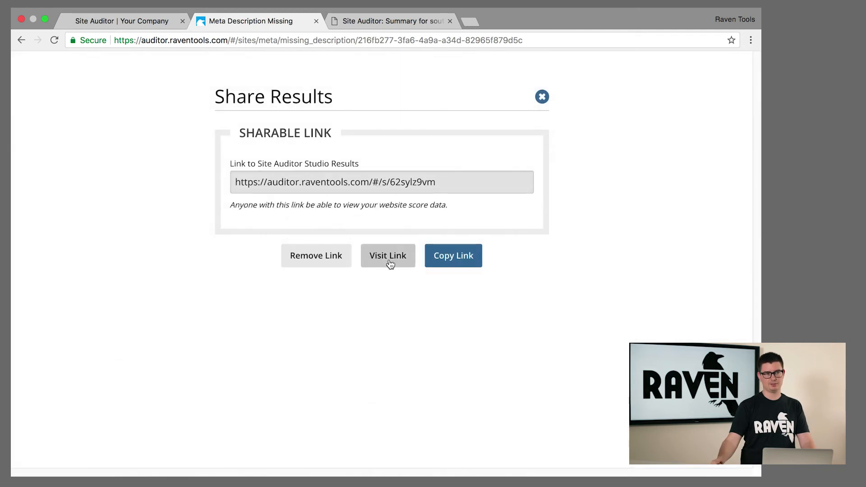
Step: Visit the shared link and browse the read-only list of pages missing meta descriptions
left_click(387, 256)
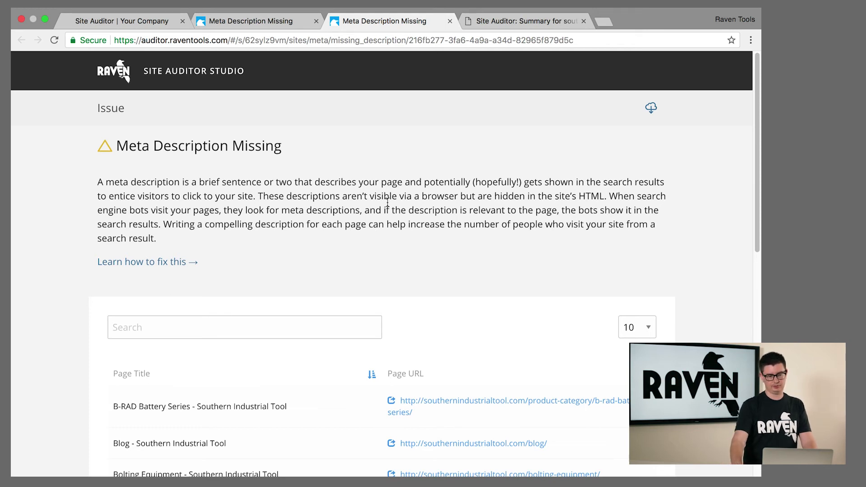
mouse_move(392, 267)
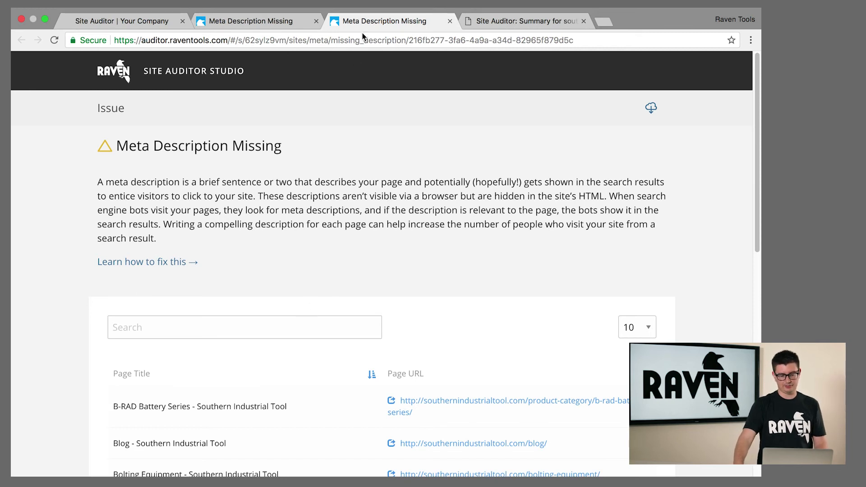
scroll("down", 3)
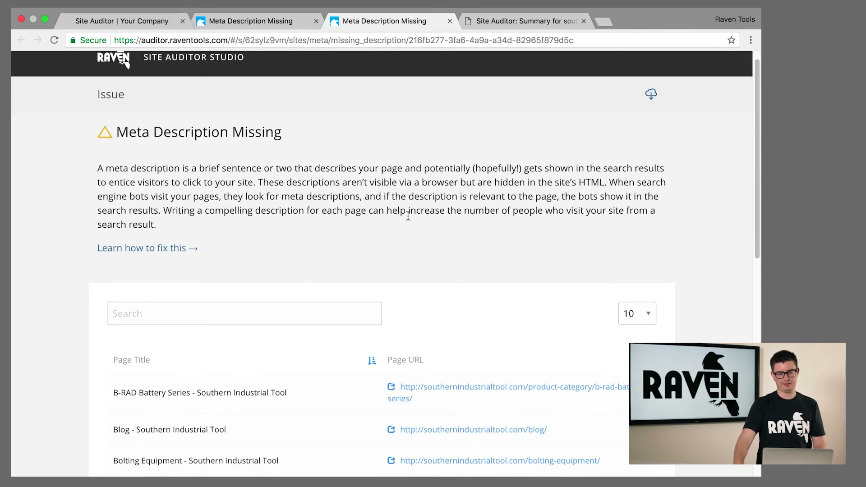